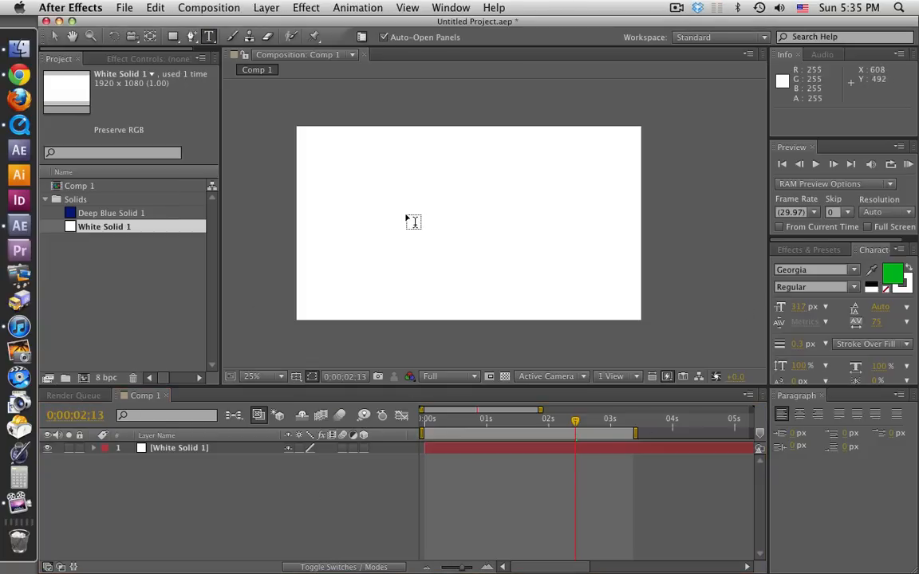
# - Type the word 'text' in green Georgia and centre it over the white solid
pyautogui.write('tex')
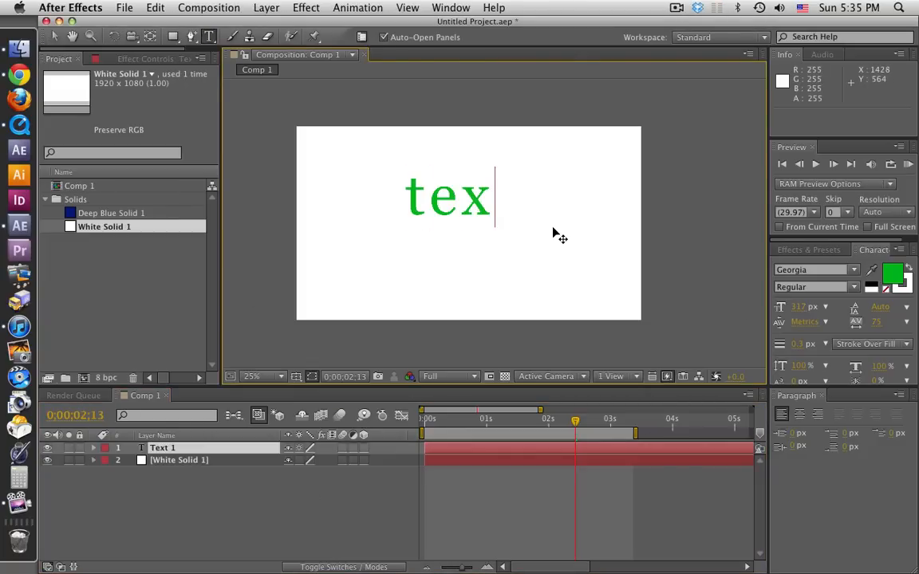
pyautogui.write('t')
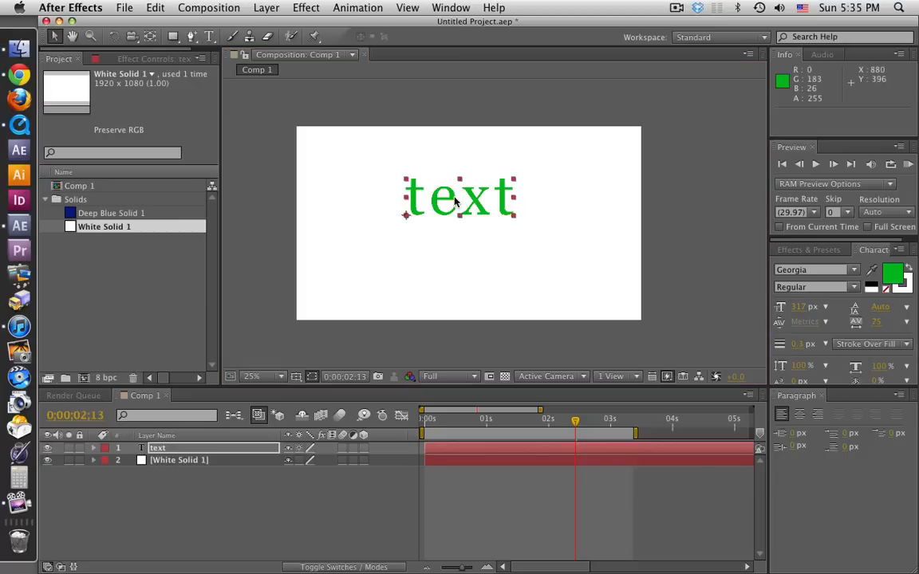
pyautogui.moveTo(459, 198); pyautogui.dragTo(461, 220)
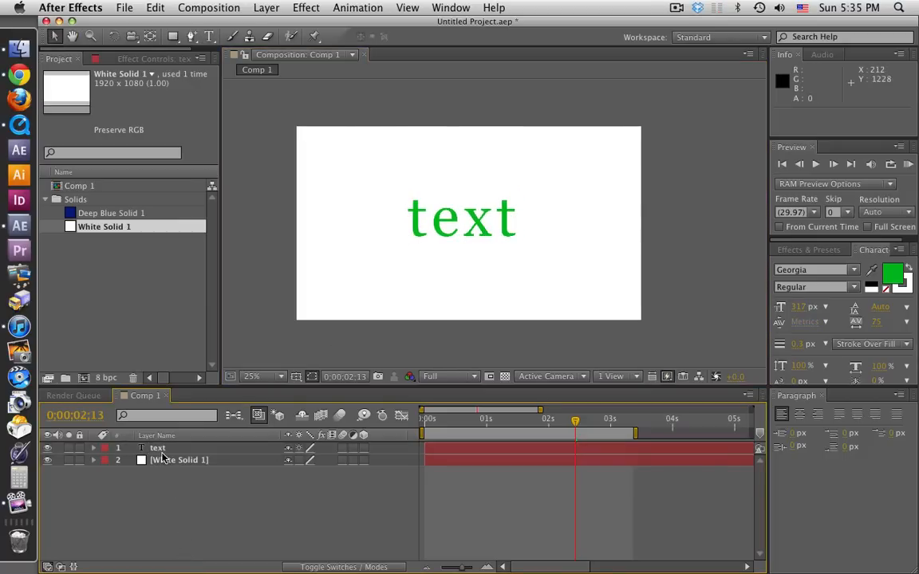
# - Duplicate the text layer into four copies and trim two to the letters 't' and 'e'
pyautogui.click(156, 447)
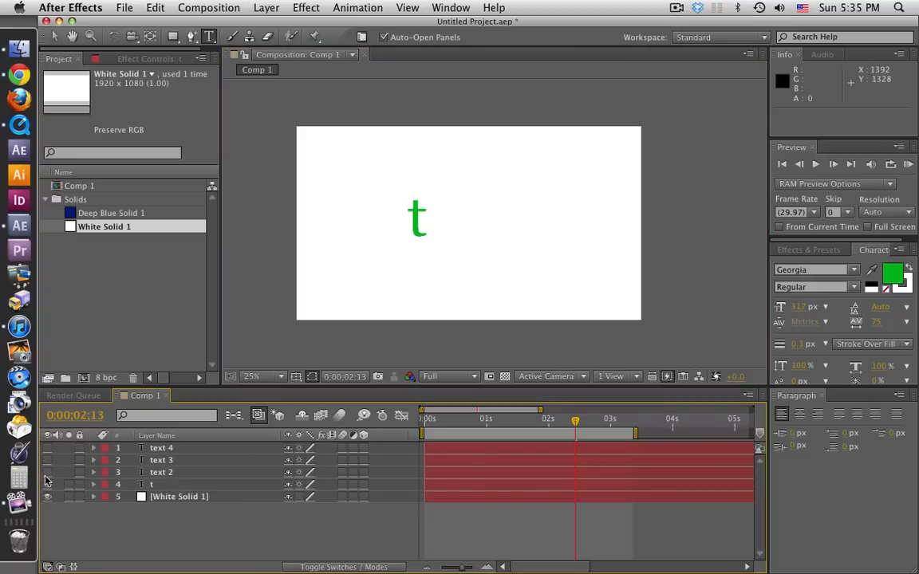
pyautogui.click(161, 472)
pyautogui.write('e')
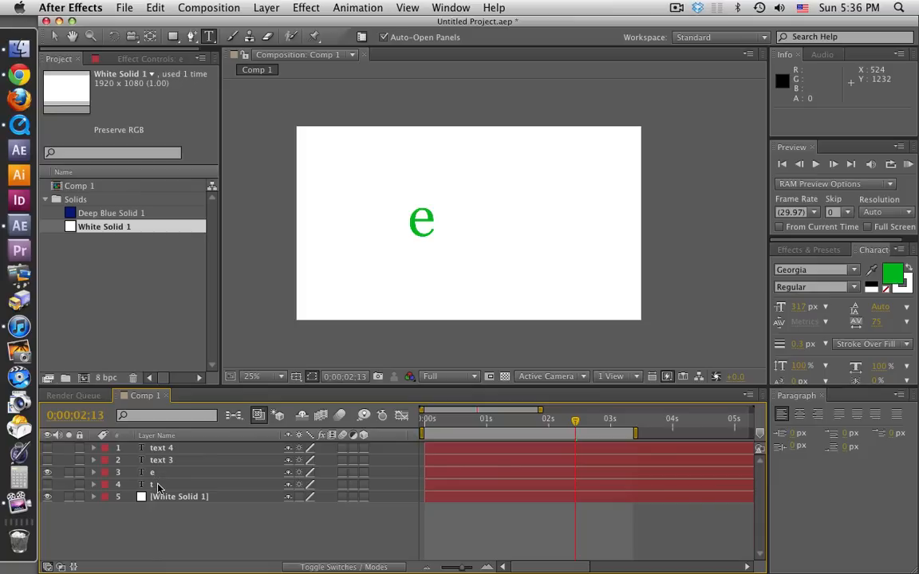
# - Edit the remaining copies to 'x' and 't', then show all four letter layers again
pyautogui.click(48, 486)
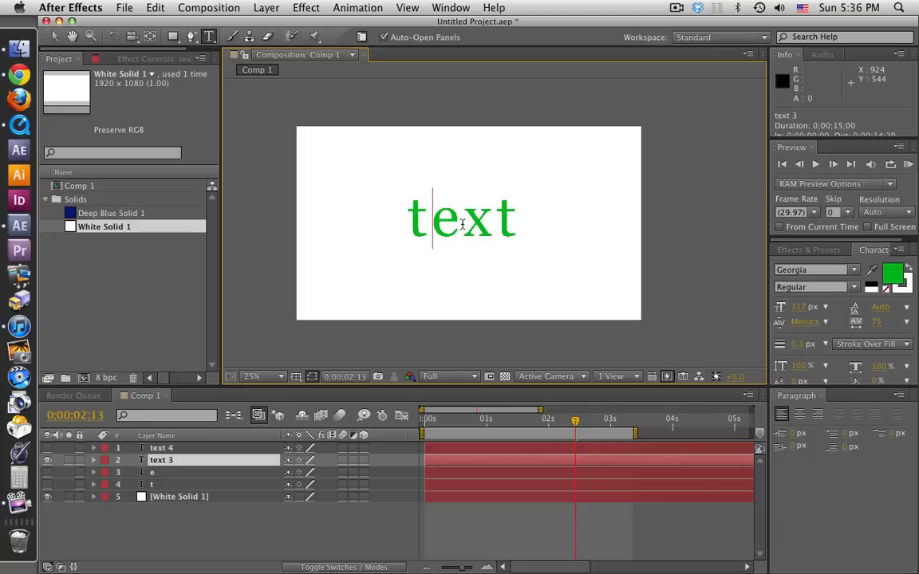
pyautogui.write('X')
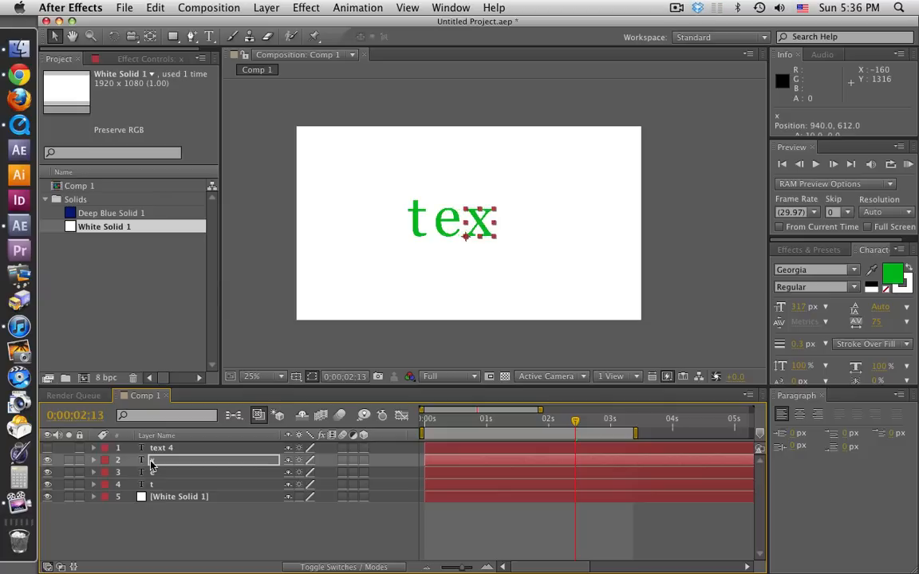
pyautogui.click(184, 460)
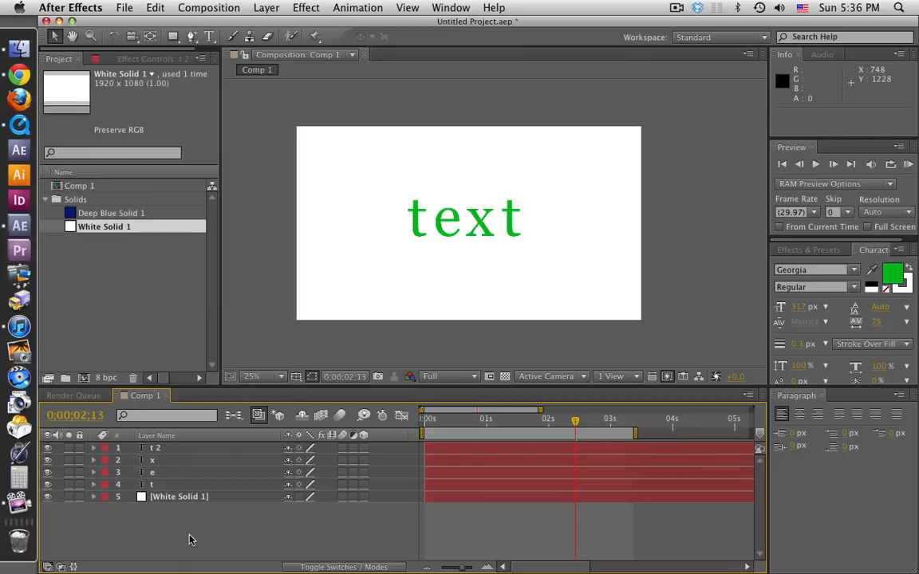
# - Select the four letter layers, make them 3D and reveal their rotation properties
pyautogui.click(423, 418)
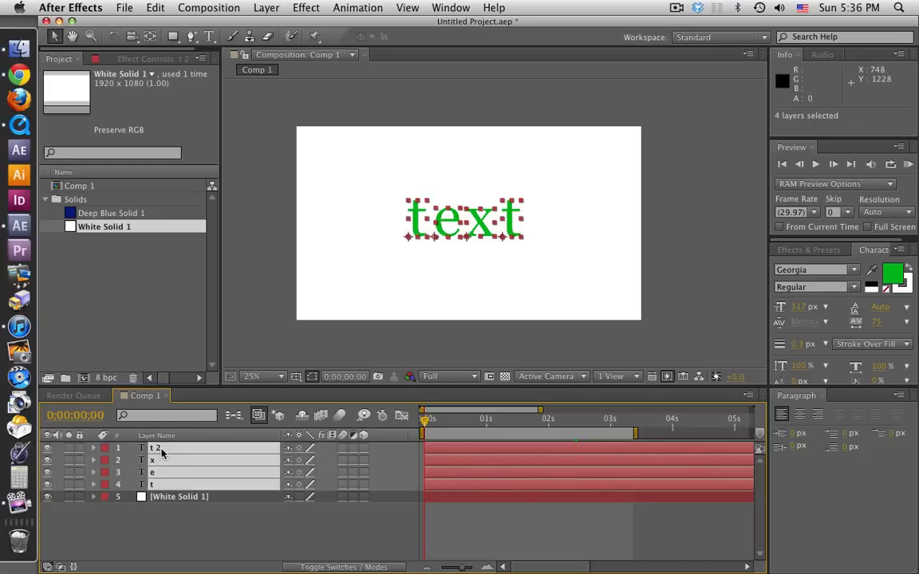
pyautogui.moveTo(162, 488)
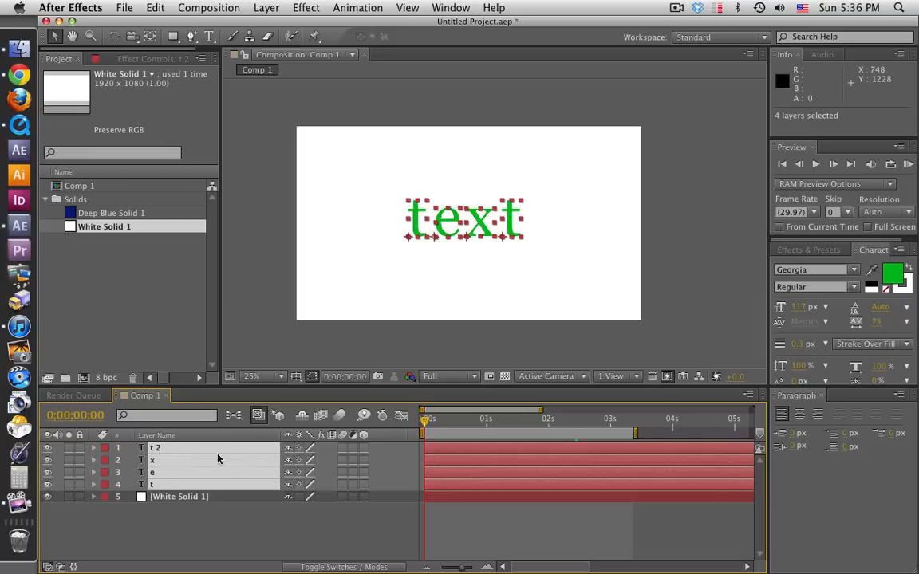
pyautogui.moveTo(367, 453)
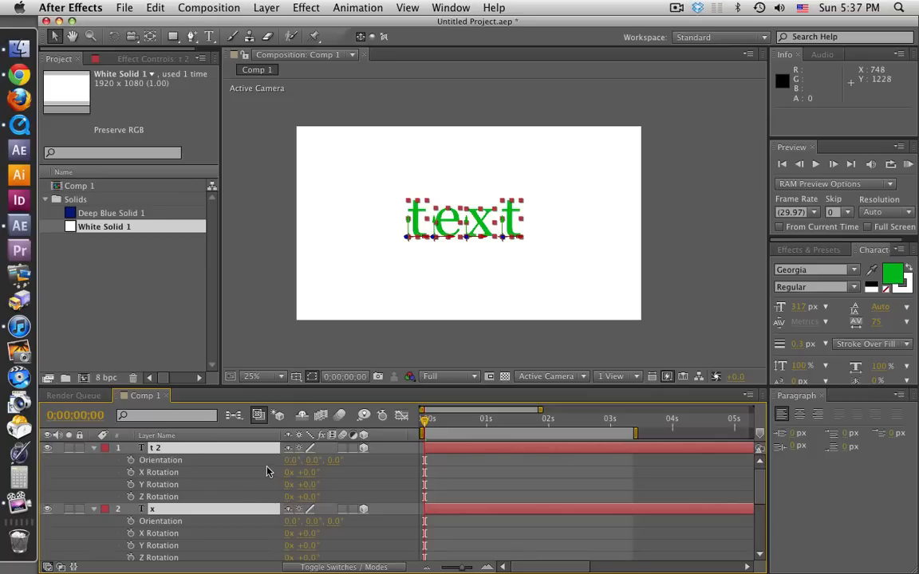
# - Add an X Rotation keyframe at 1 second on each of the four letter layers
pyautogui.scroll(-3)
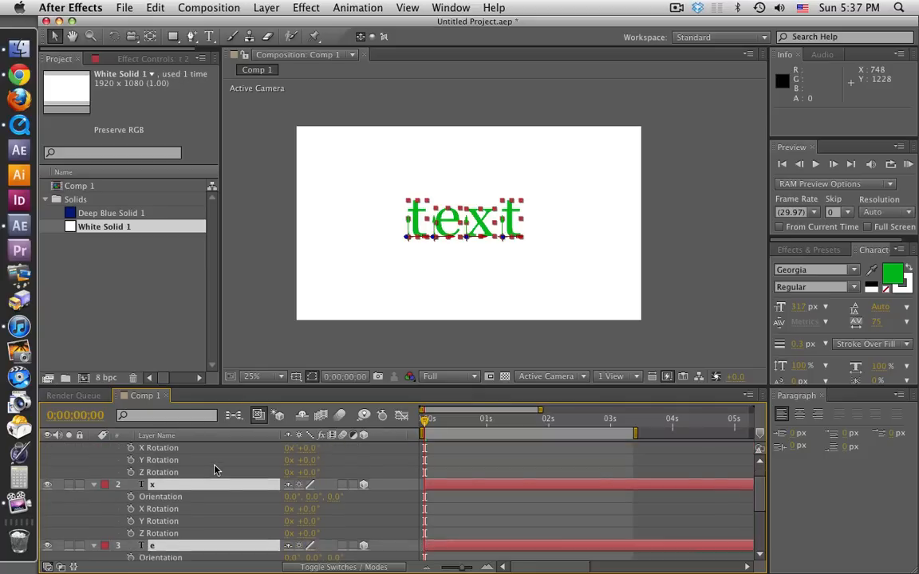
pyautogui.scroll(-3)
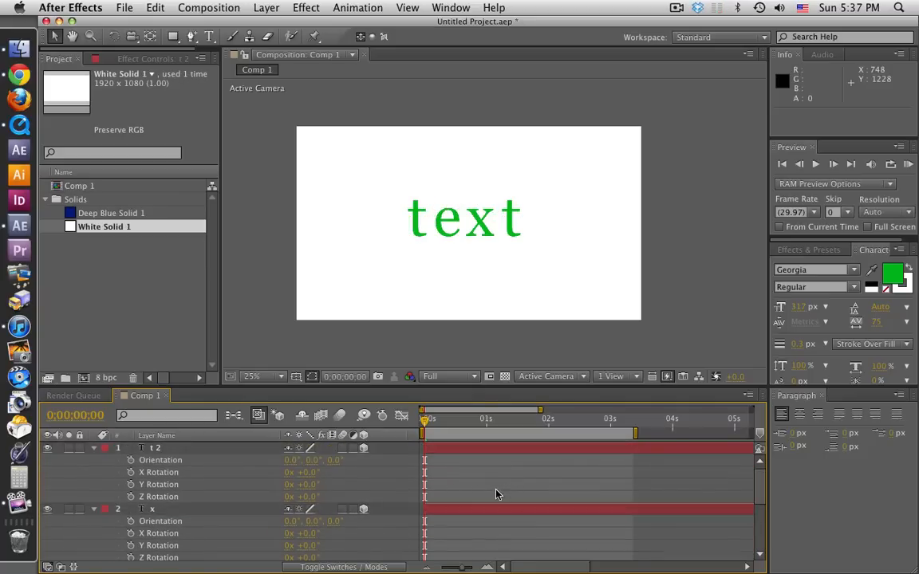
pyautogui.moveTo(449, 265)
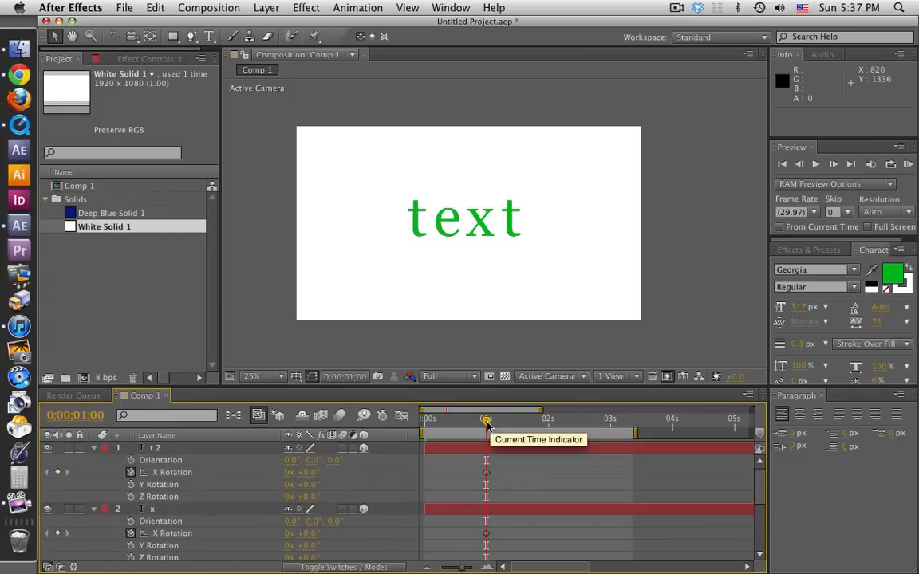
# - At frame 15, set X Rotation to -90° on each of the four letter layers
pyautogui.moveTo(485, 421); pyautogui.dragTo(459, 422)
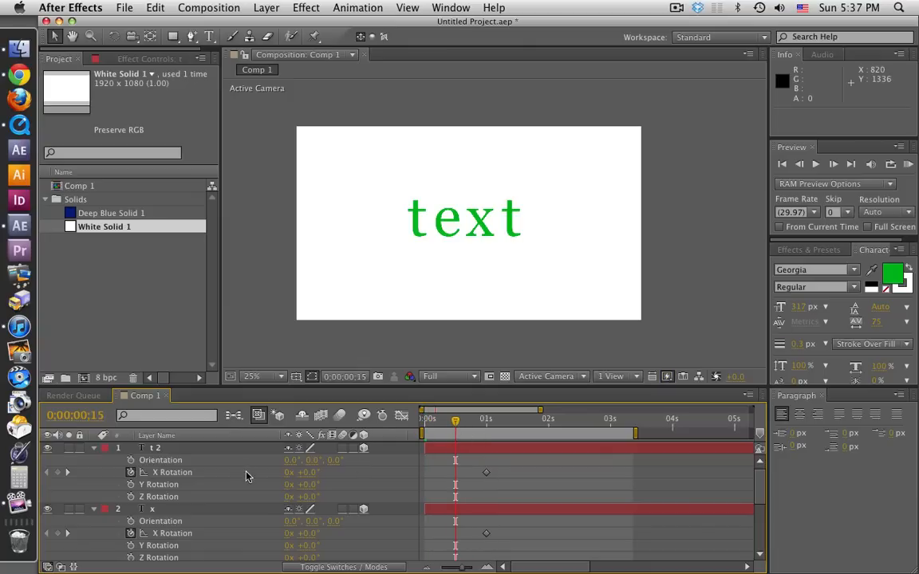
pyautogui.moveTo(311, 478)
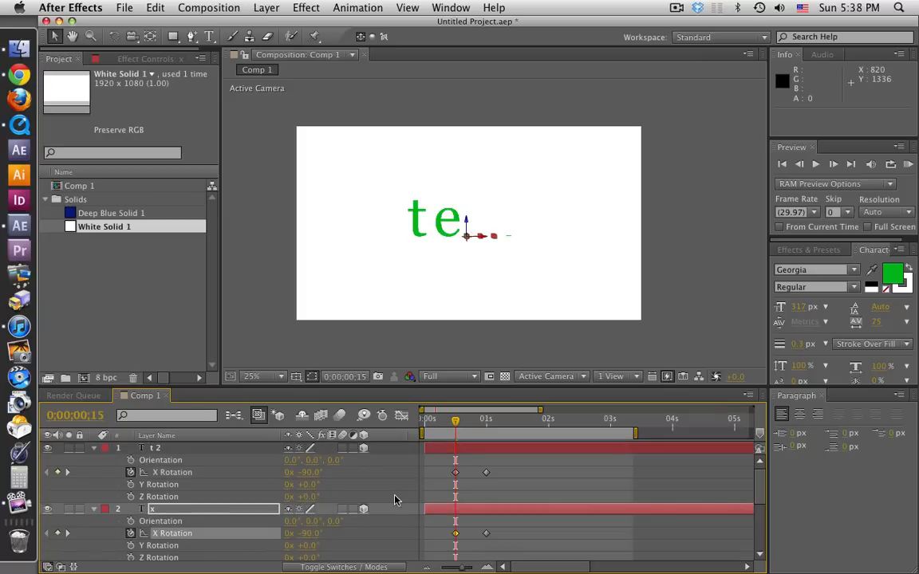
pyautogui.scroll(-3)
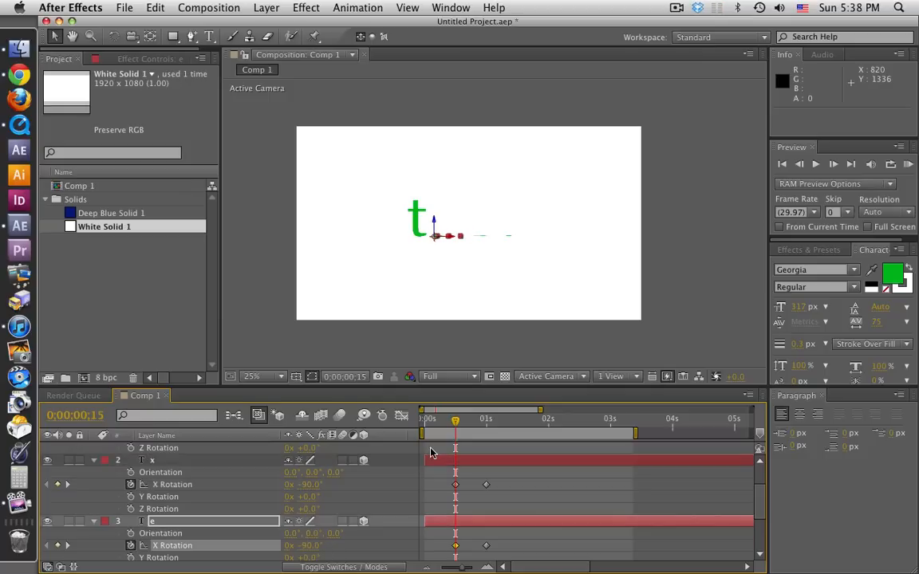
pyautogui.scroll(-3)
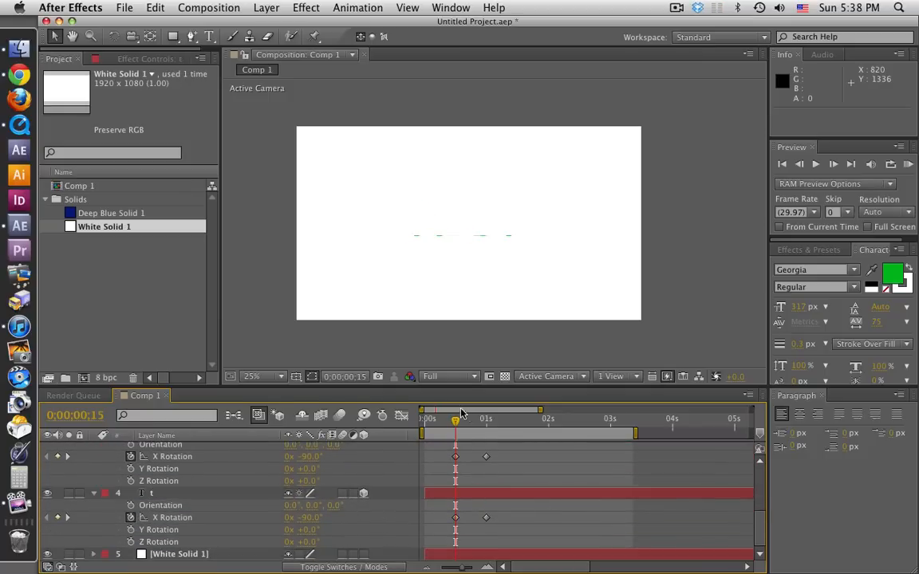
pyautogui.moveTo(455, 423)
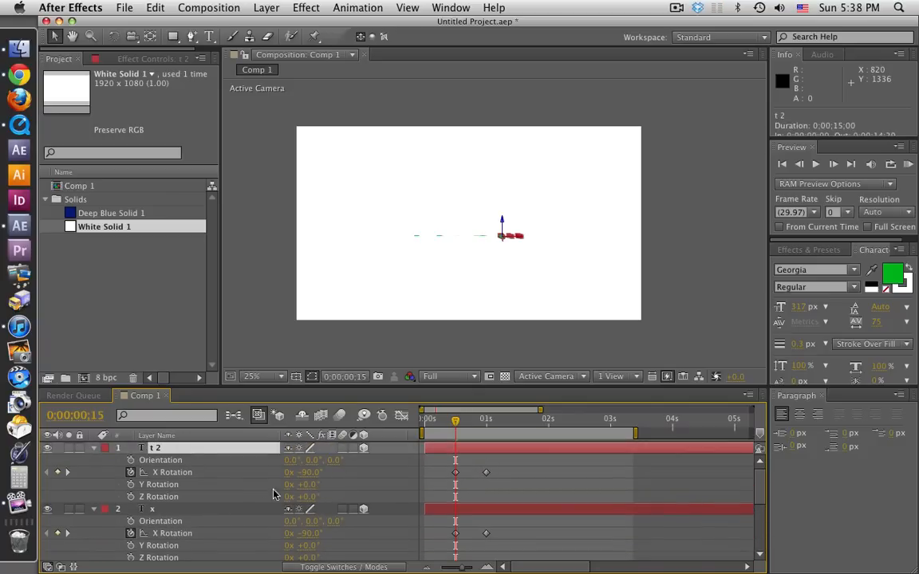
pyautogui.scroll(-3)
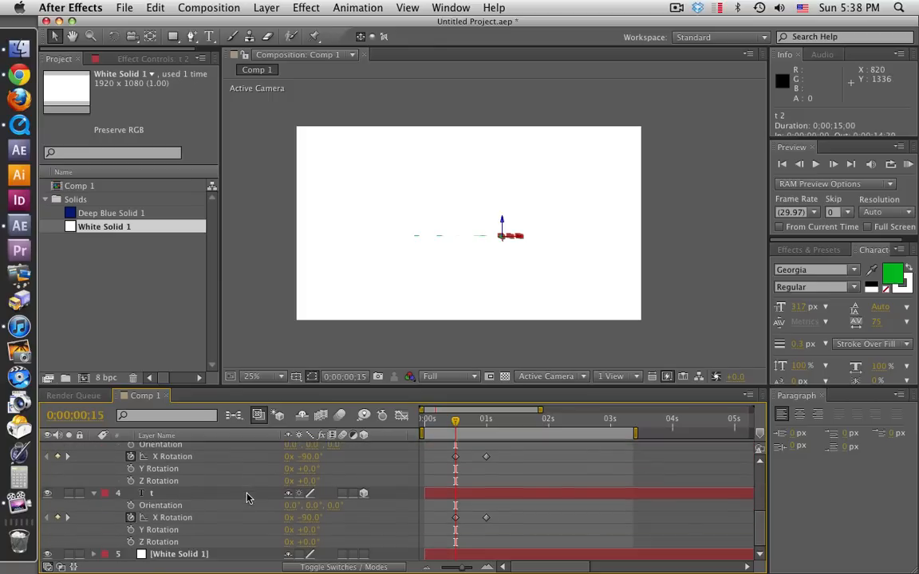
# - Select all four letters and step one frame past the -90° keyframes to see the flip begin
pyautogui.click(184, 493)
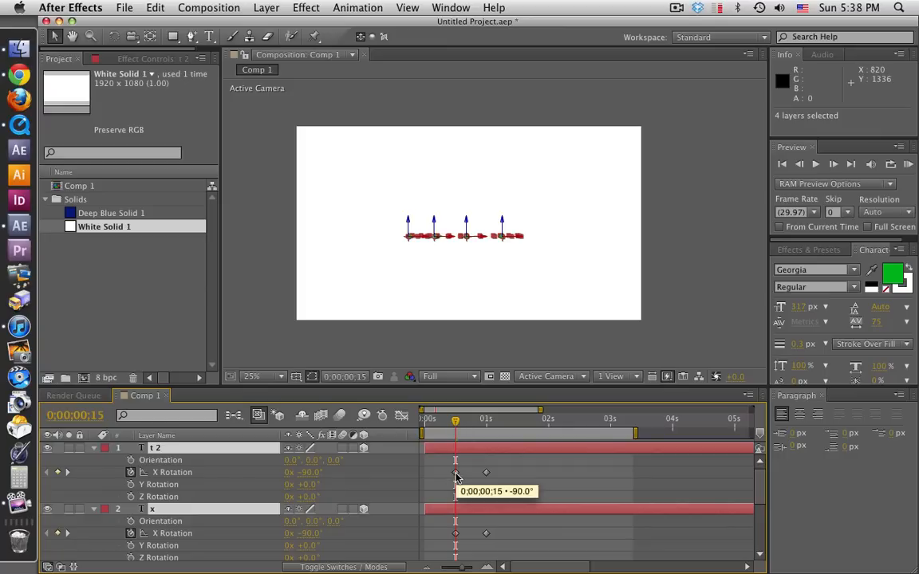
pyautogui.moveTo(440, 450)
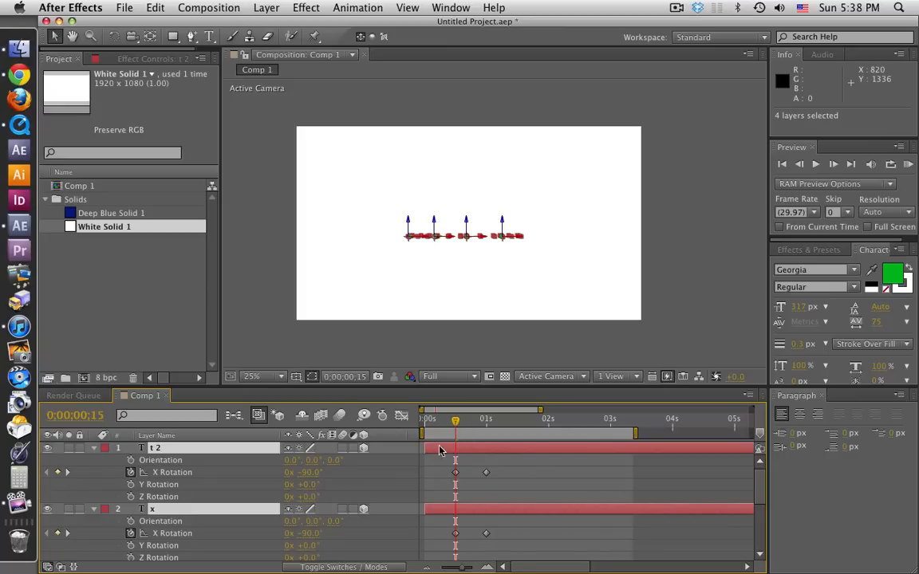
pyautogui.moveTo(492, 511)
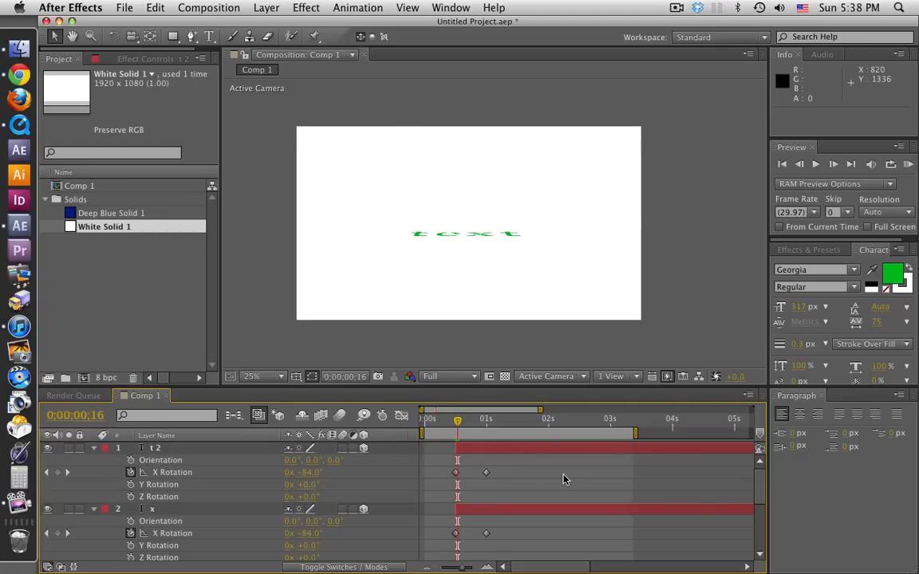
# - Shift each letter's X Rotation keyframes later so the flips are offset, then preview
pyautogui.click(460, 423)
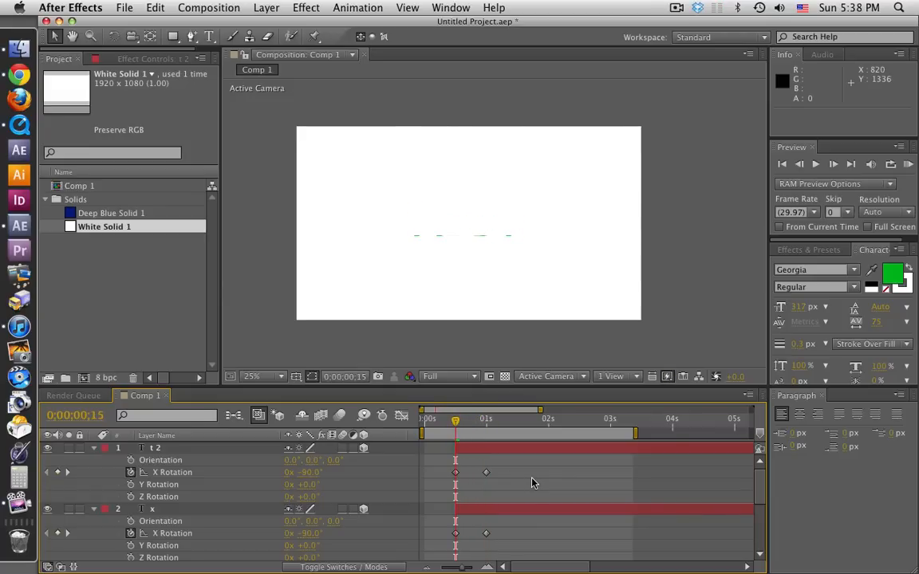
pyautogui.scroll(-3)
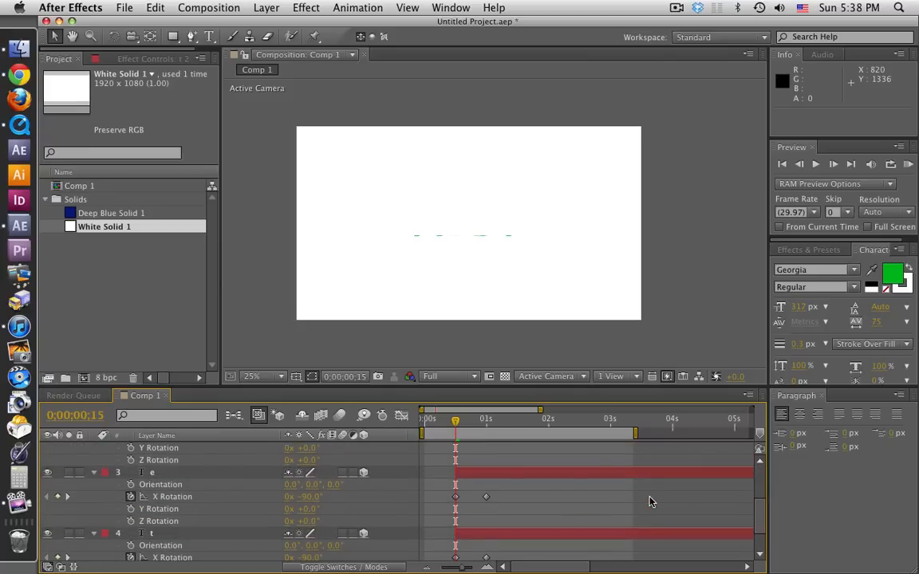
pyautogui.scroll(-3)
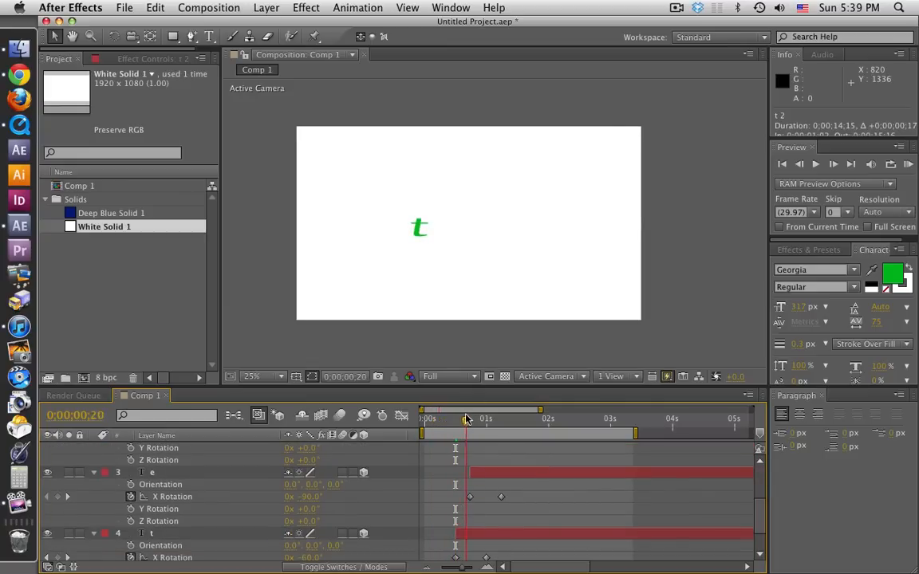
pyautogui.moveTo(466, 418); pyautogui.dragTo(514, 419)
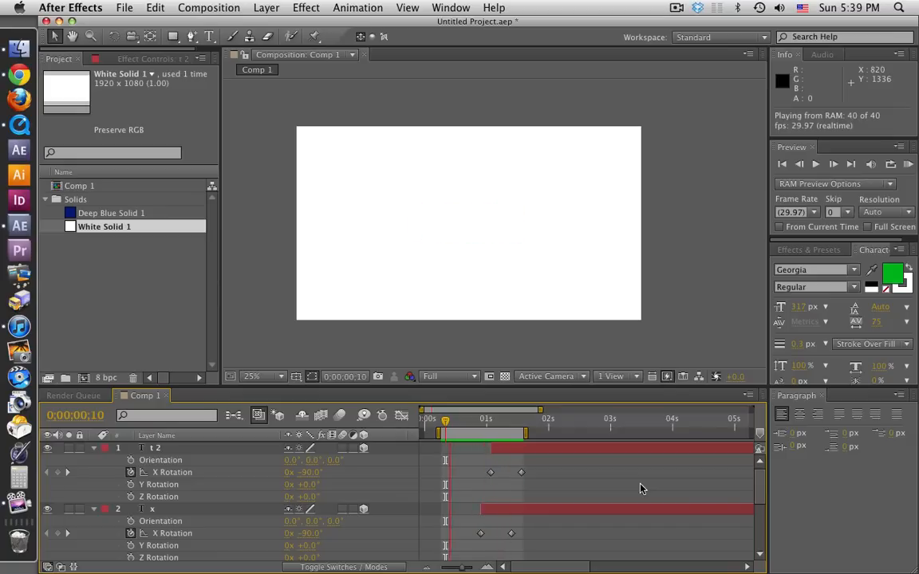
# - Remove the letter layers so only White Solid 1 remains in Comp 1
pyautogui.write('text')
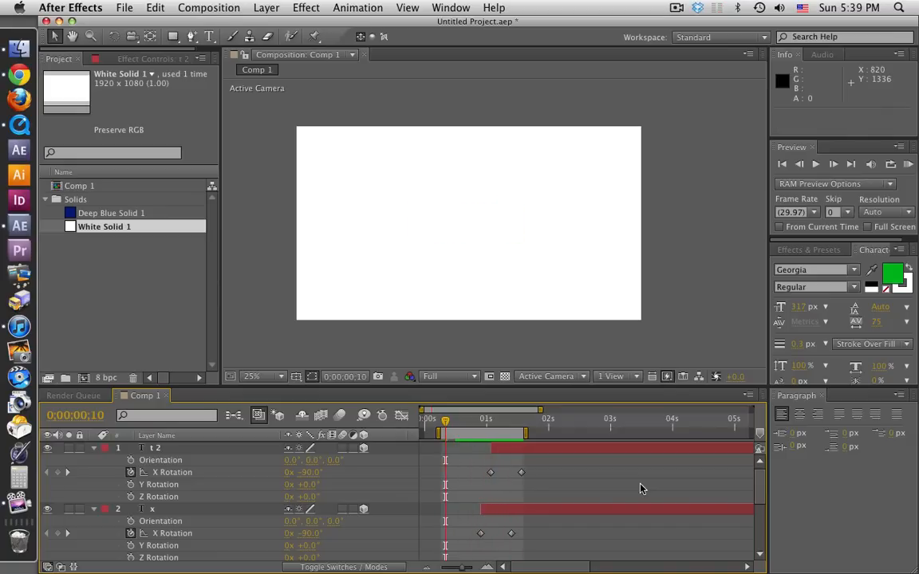
pyautogui.moveTo(274, 492)
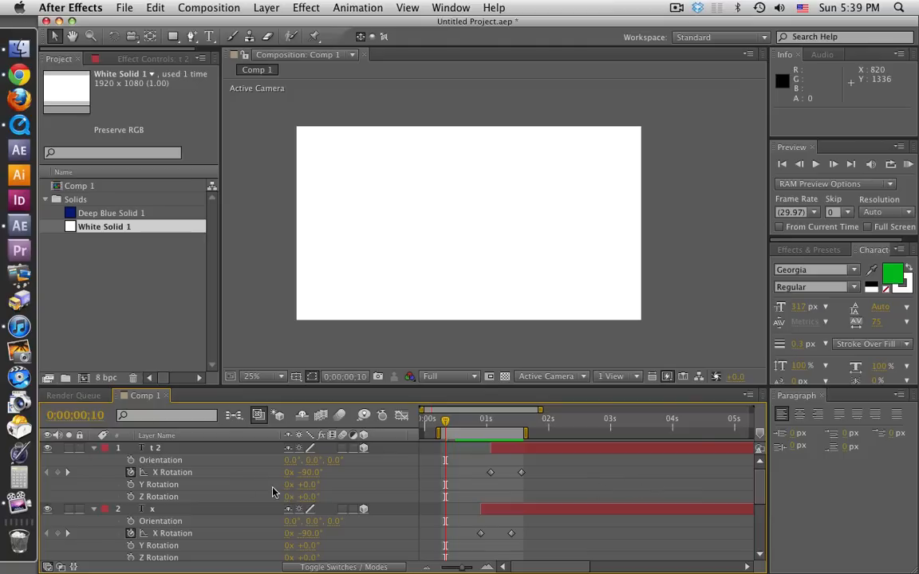
pyautogui.scroll(-3)
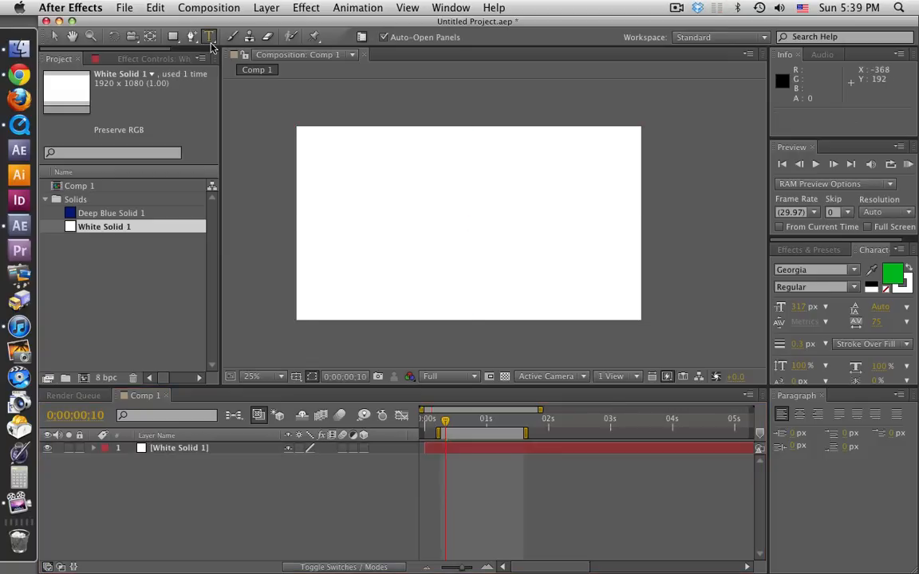
# - Type a fresh green word 'text' and centre it over the white solid
pyautogui.write('te')
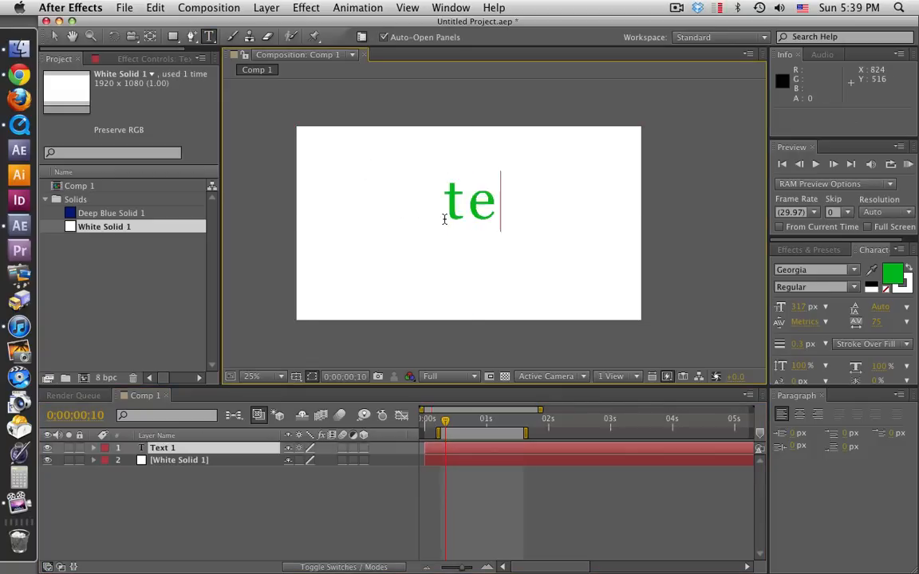
pyautogui.write('xt')
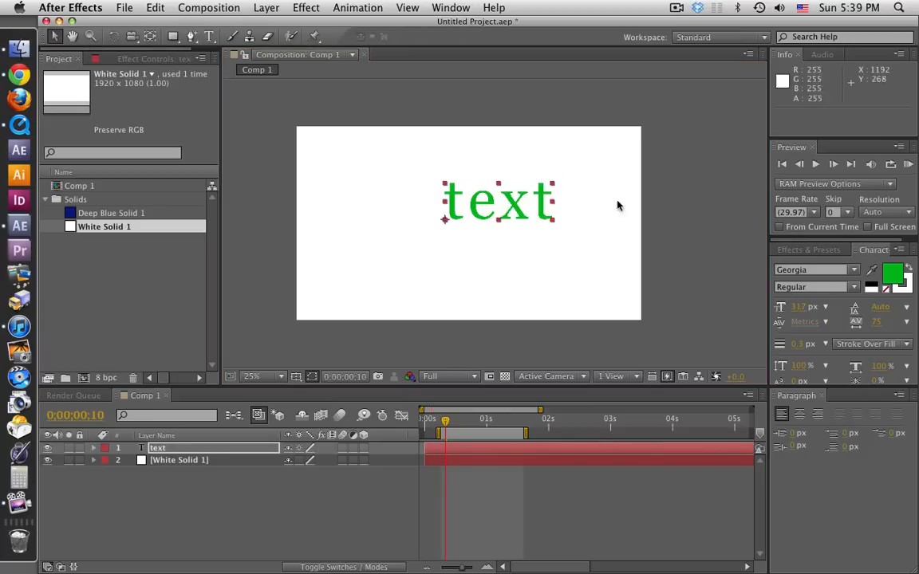
pyautogui.moveTo(498, 201); pyautogui.dragTo(476, 214)
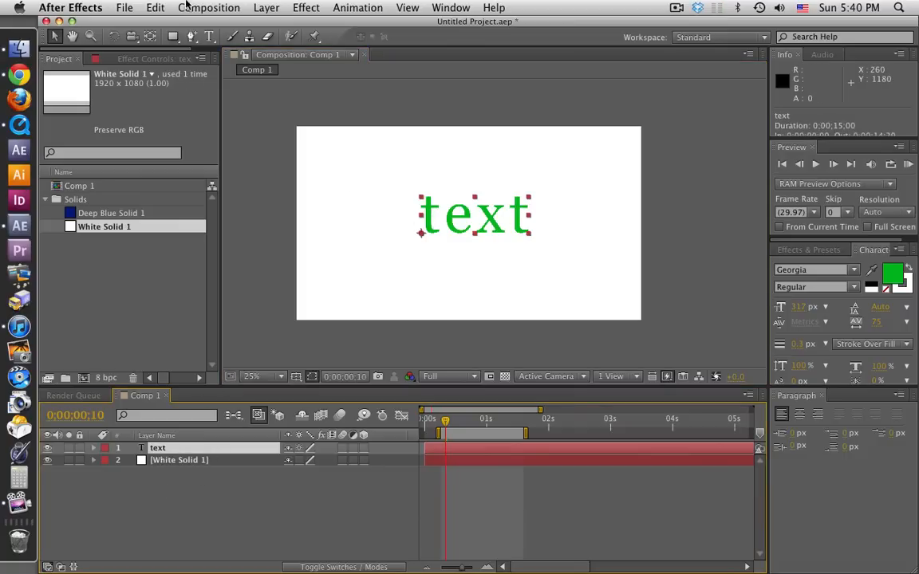
pyautogui.moveTo(150, 37)
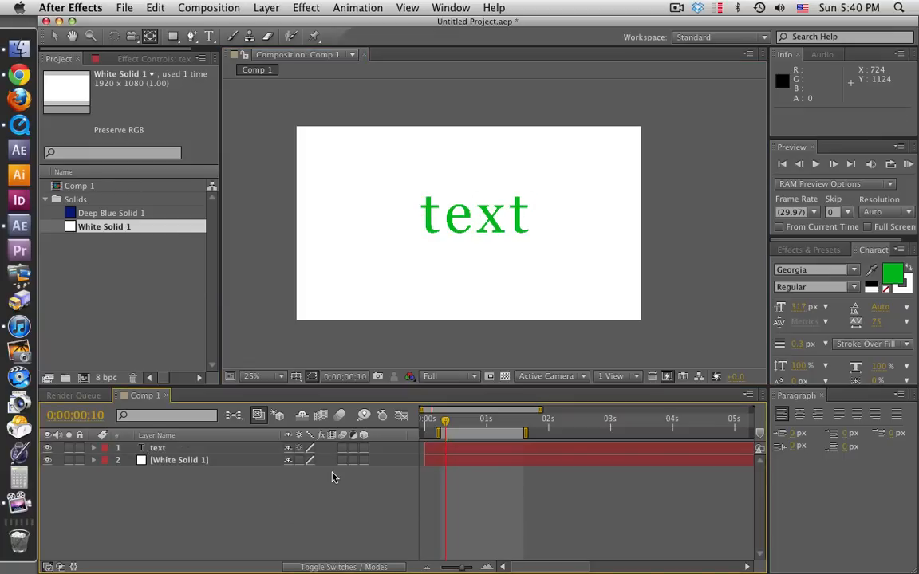
# - Duplicate the green 'text' layer into copies and trim each copy toward a single letter
pyautogui.click(156, 447)
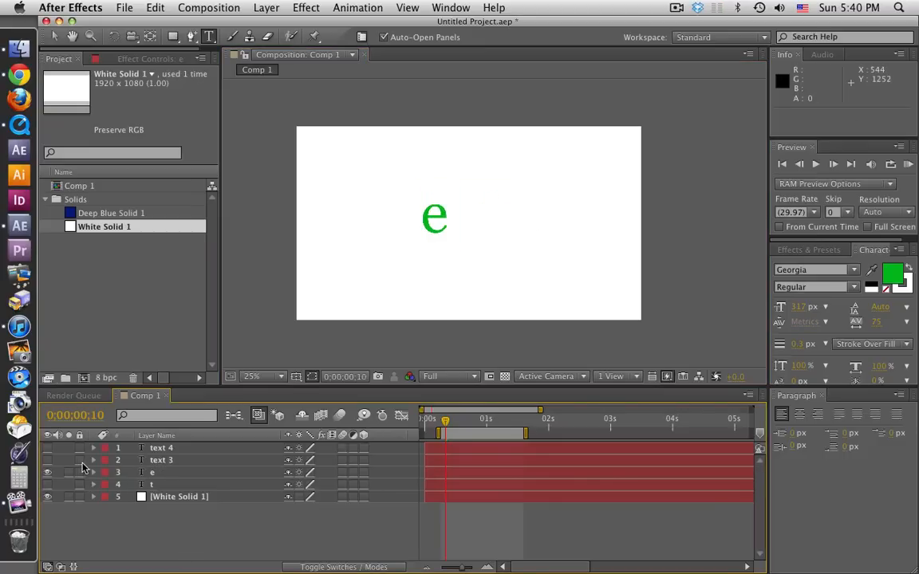
pyautogui.click(48, 472)
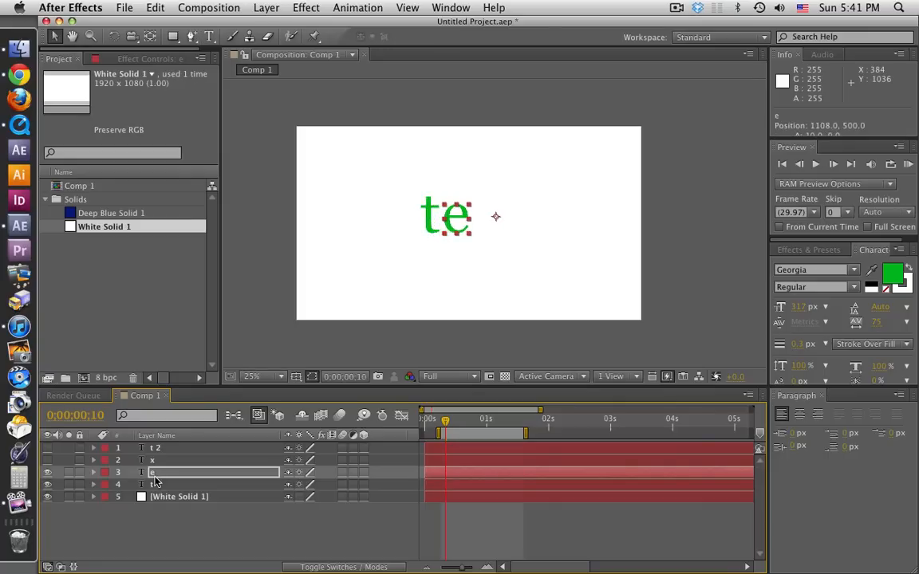
pyautogui.moveTo(153, 530)
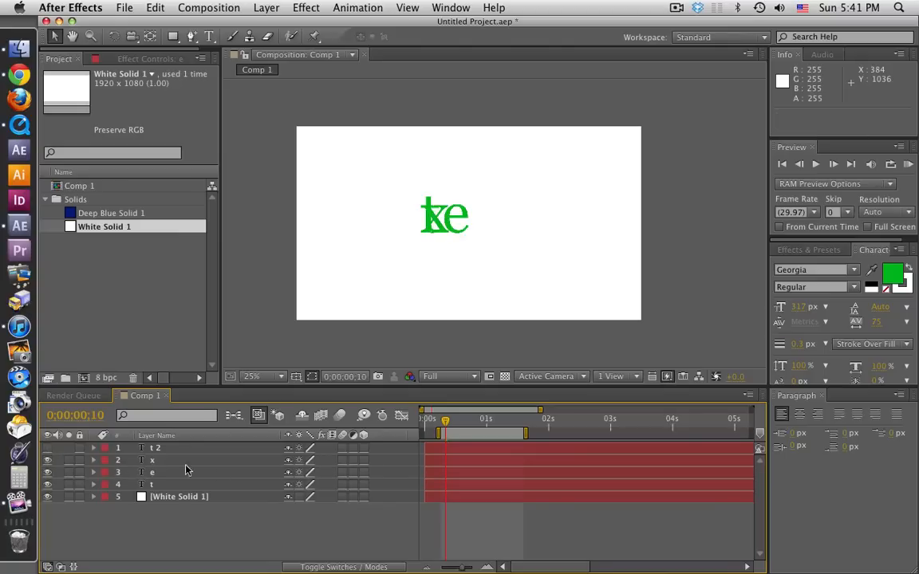
pyautogui.moveTo(227, 475)
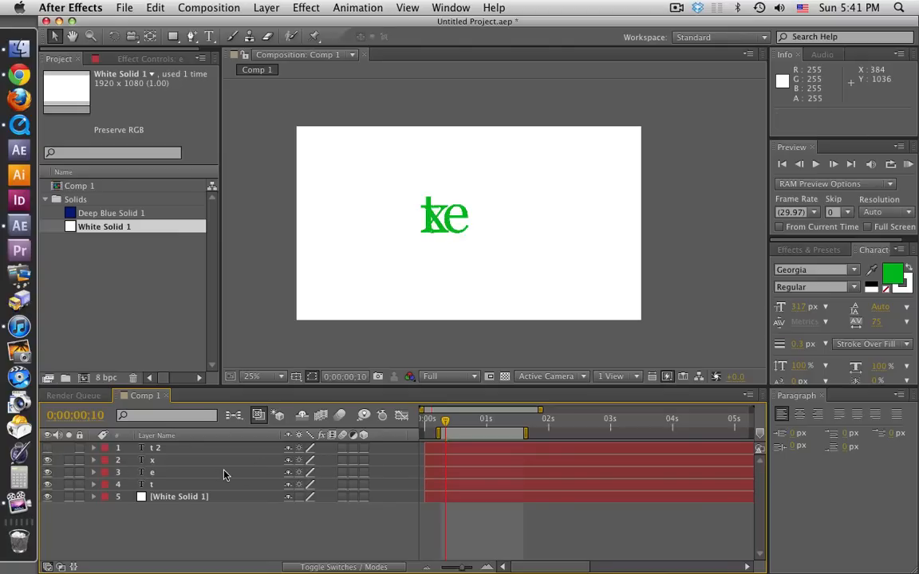
pyautogui.moveTo(167, 471)
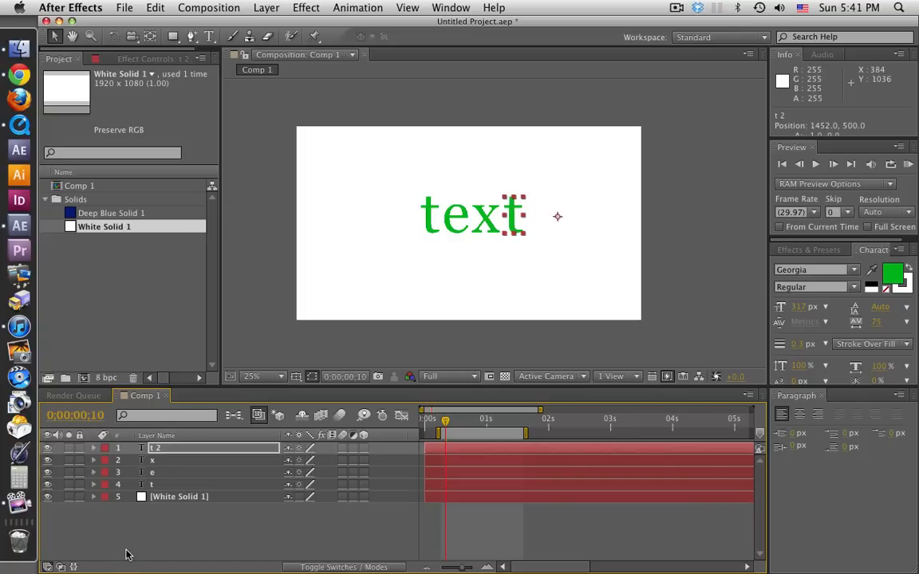
pyautogui.moveTo(223, 541)
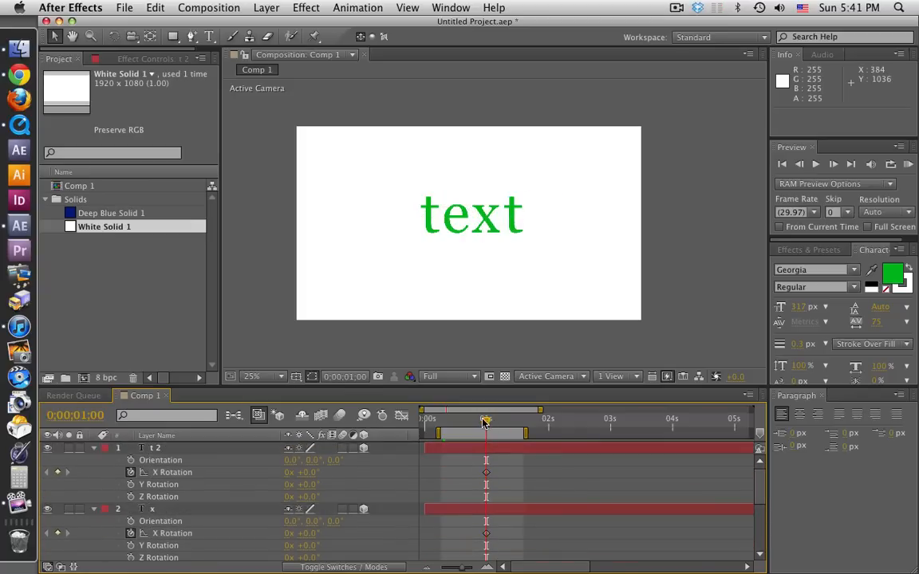
# - Keyframe the letter's X Rotation at an earlier frame so it flips from -90° up to 0°
pyautogui.moveTo(485, 421); pyautogui.dragTo(459, 422)
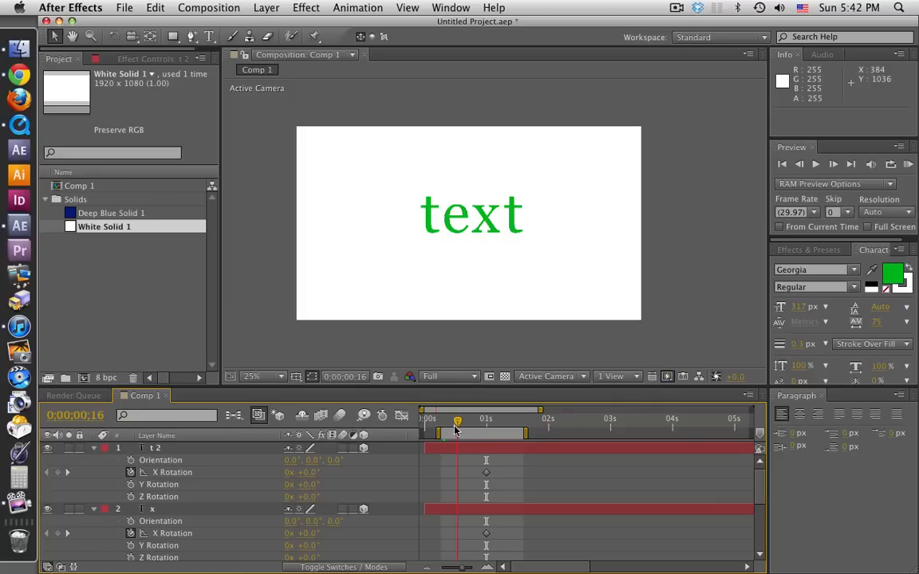
pyautogui.click(156, 447)
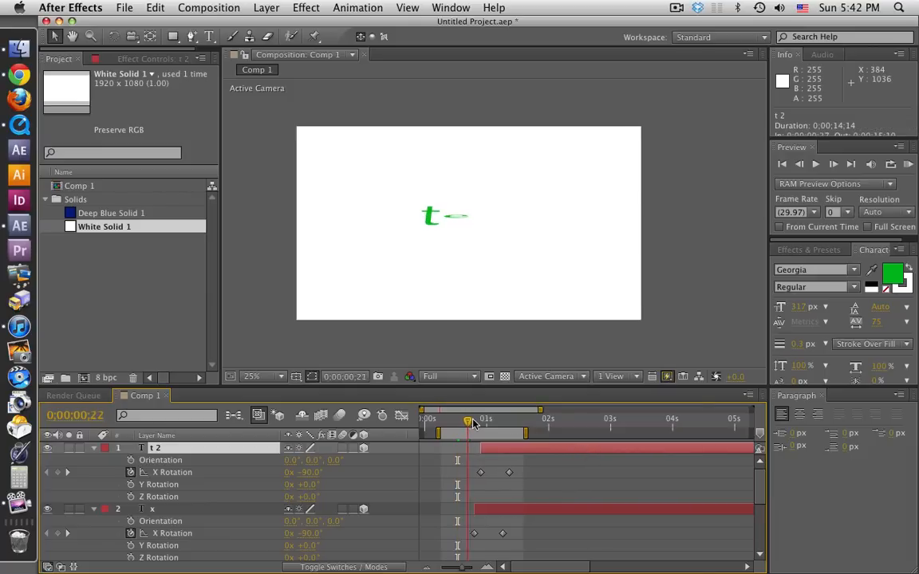
pyautogui.moveTo(469, 421); pyautogui.dragTo(514, 421)
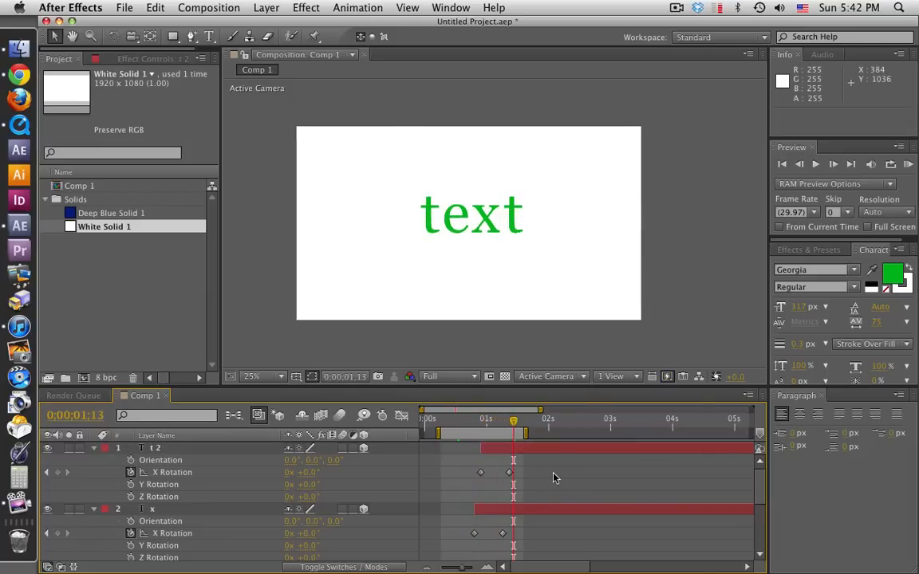
pyautogui.scroll(-3)
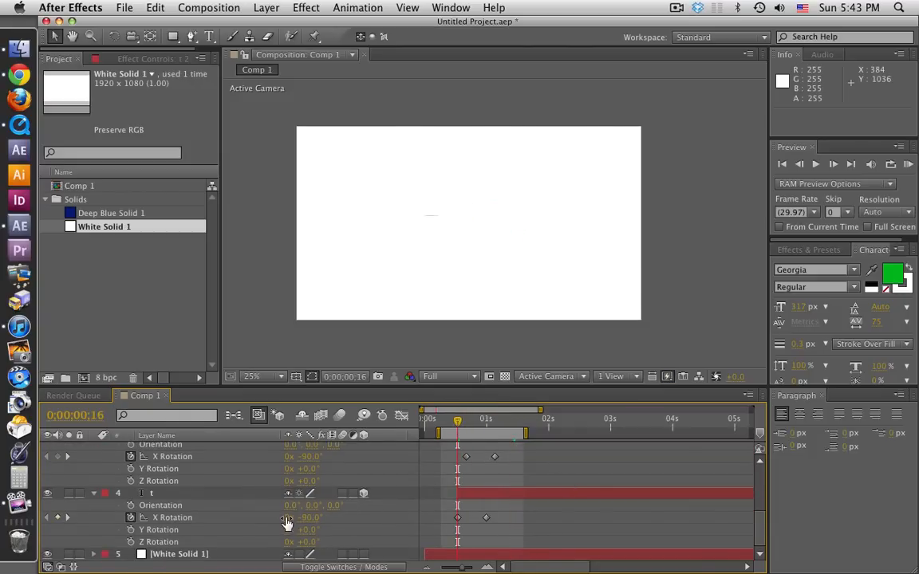
# - Add extra revolutions (e.g. 1x +90°) to two letters' X Rotation keyframes and check the spin
pyautogui.doubleClick(300, 517)
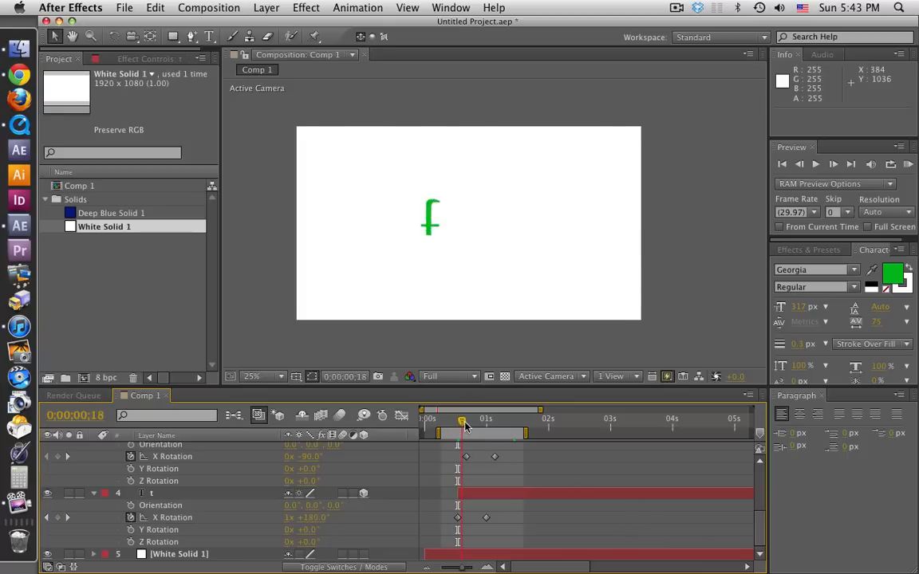
pyautogui.moveTo(462, 423); pyautogui.dragTo(497, 423)
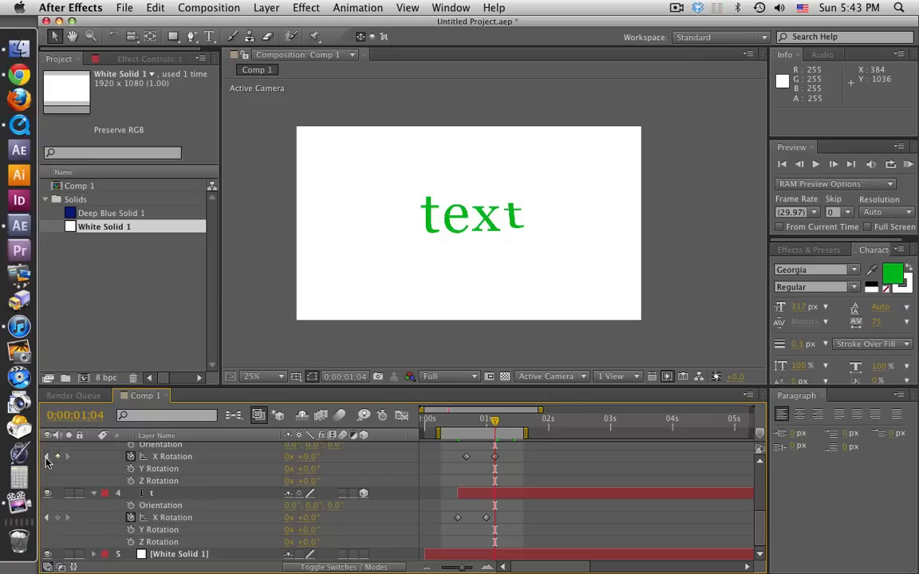
pyautogui.moveTo(58, 457)
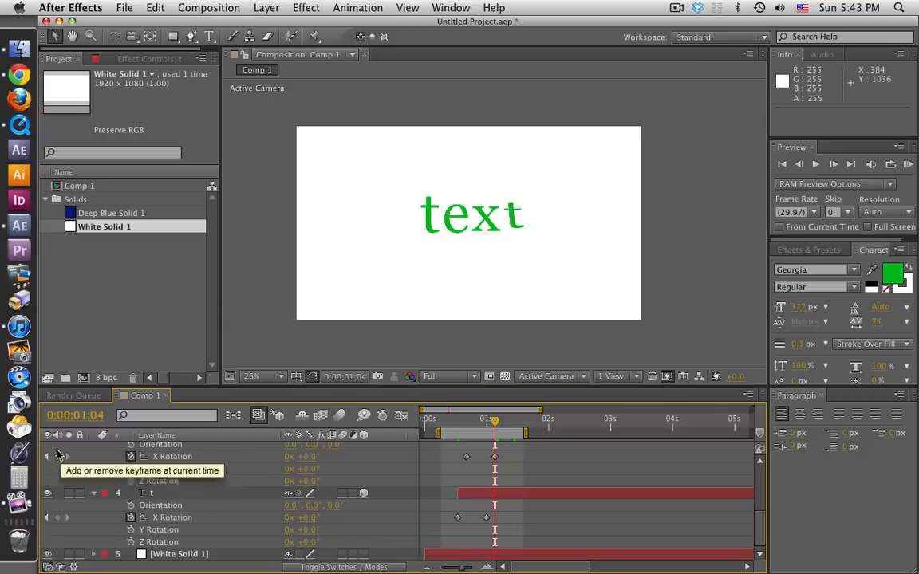
pyautogui.moveTo(48, 456)
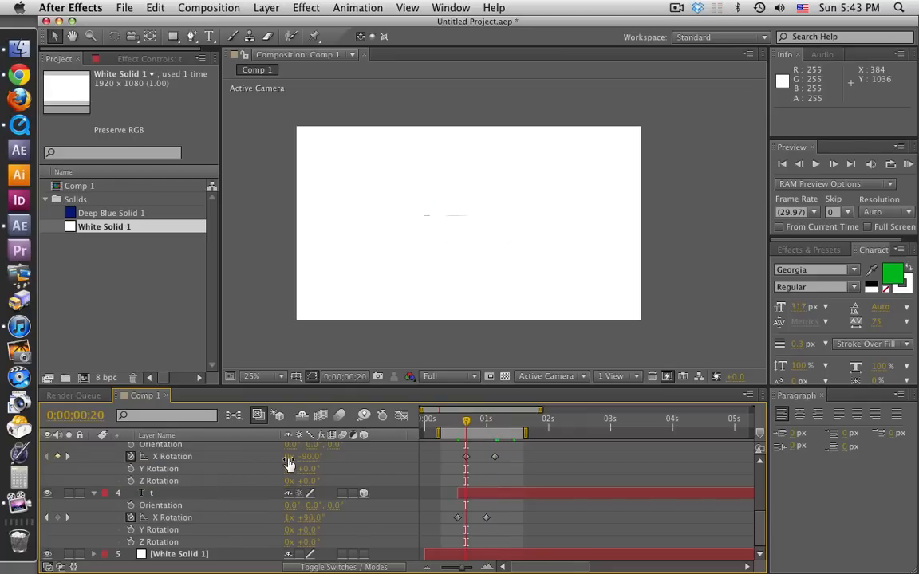
pyautogui.doubleClick(300, 456)
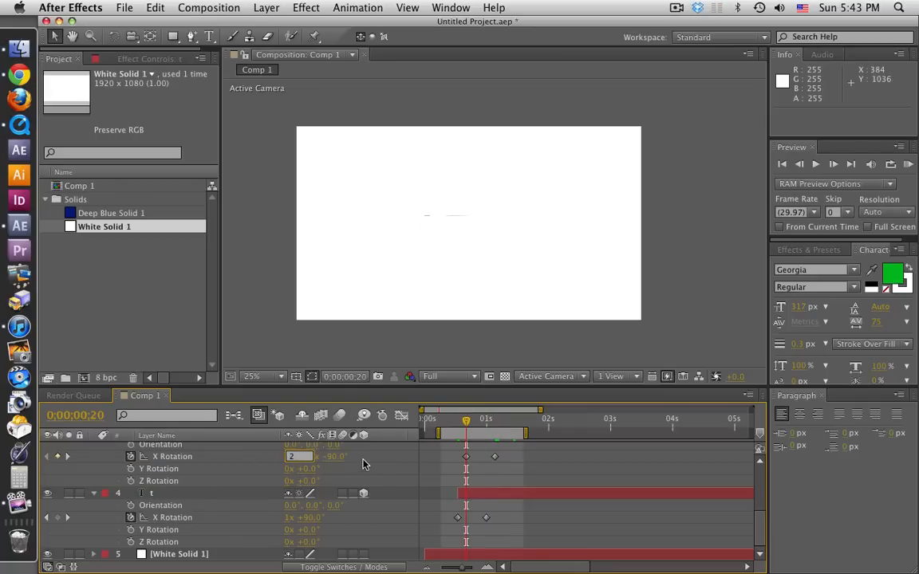